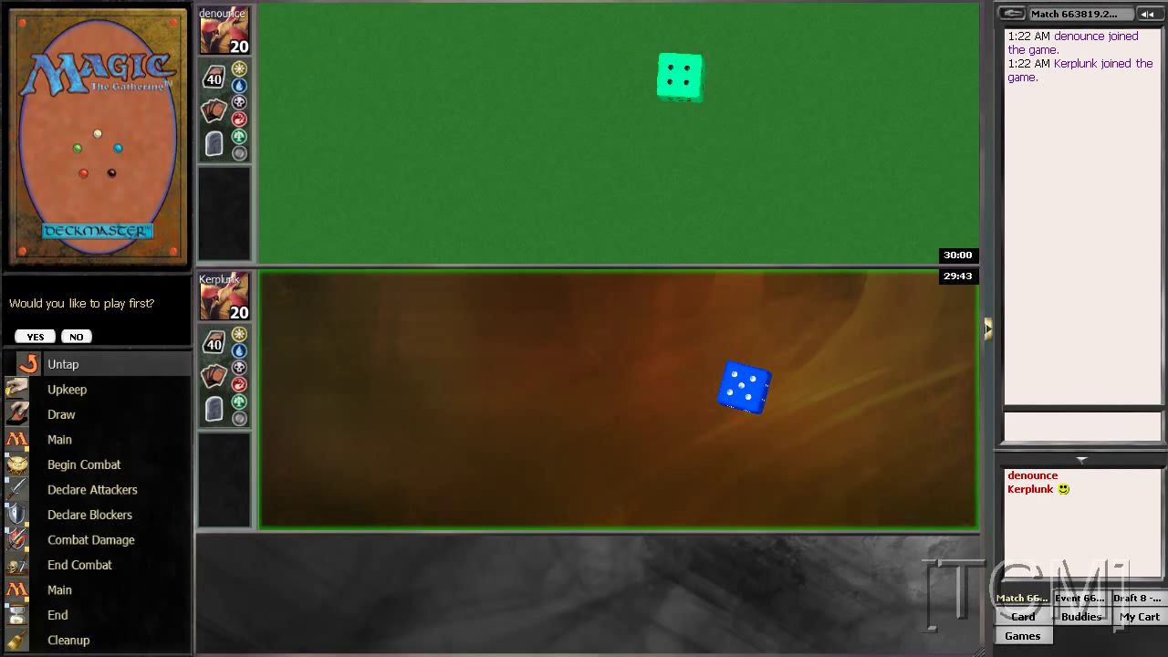
mouse_move(1065, 443)
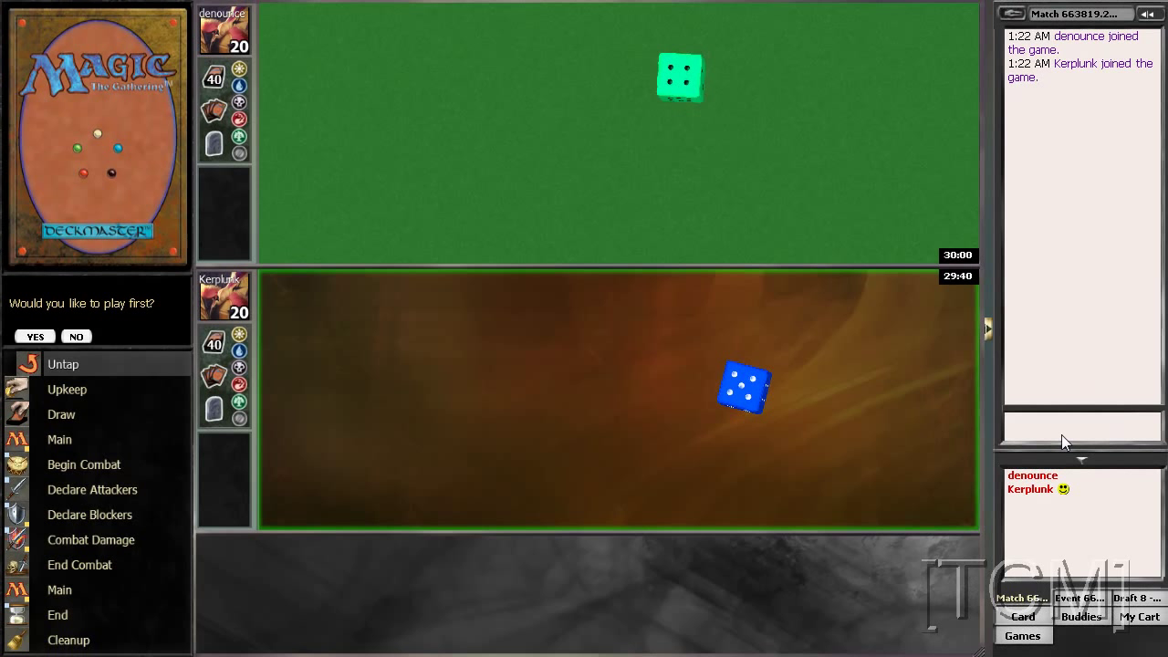
- Start a greeting to the opponent in the match chat
click(1080, 421)
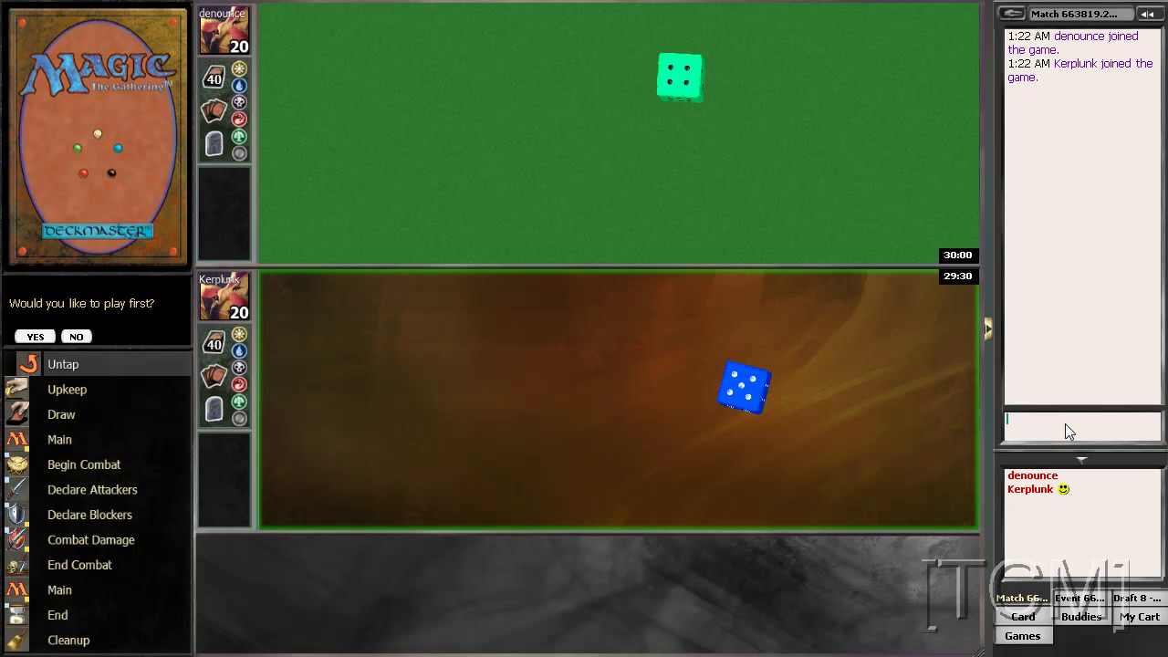
text(hue)
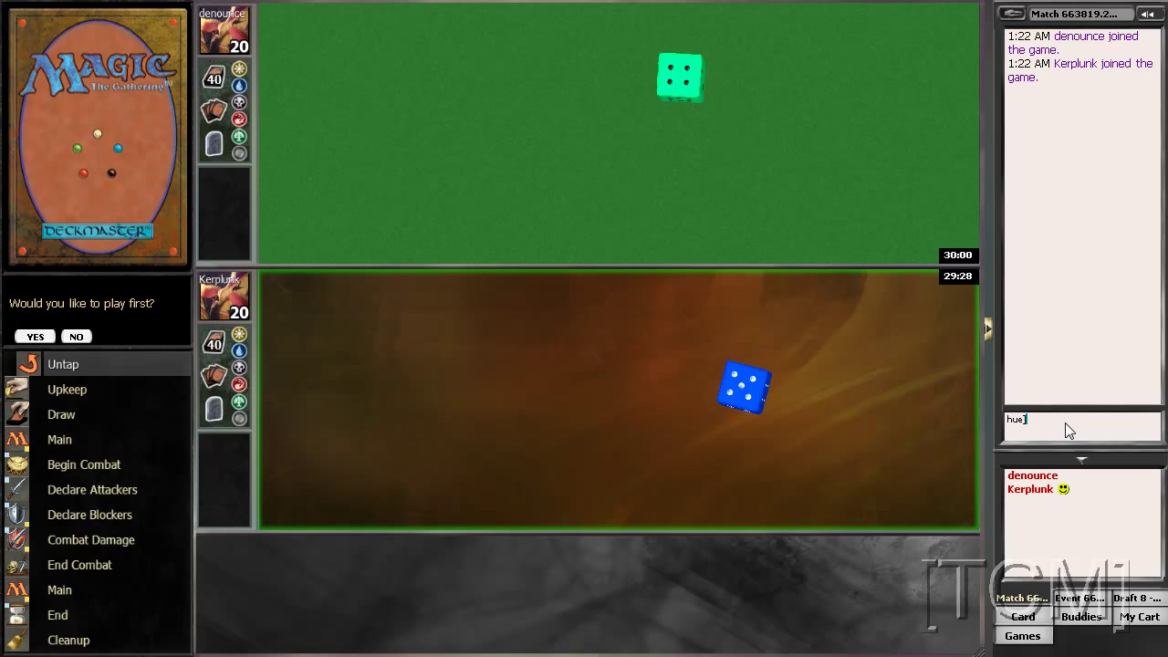
text(hey you w)
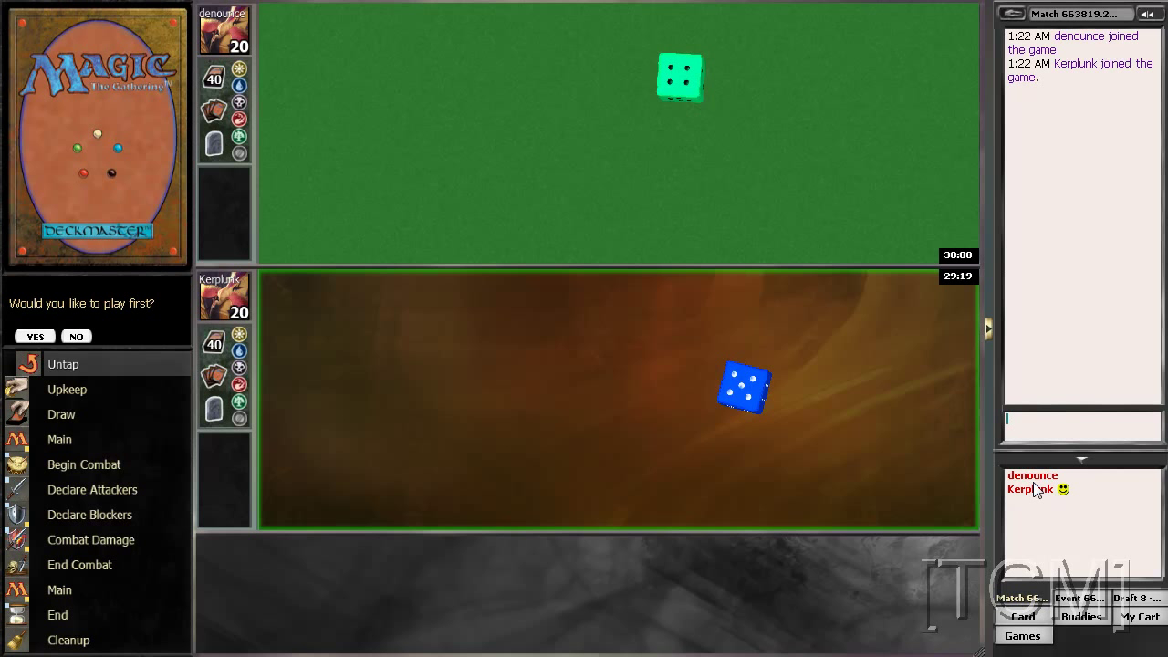
- Message the opponent privately asking 'Hey would you like to split'
right_click(1033, 475)
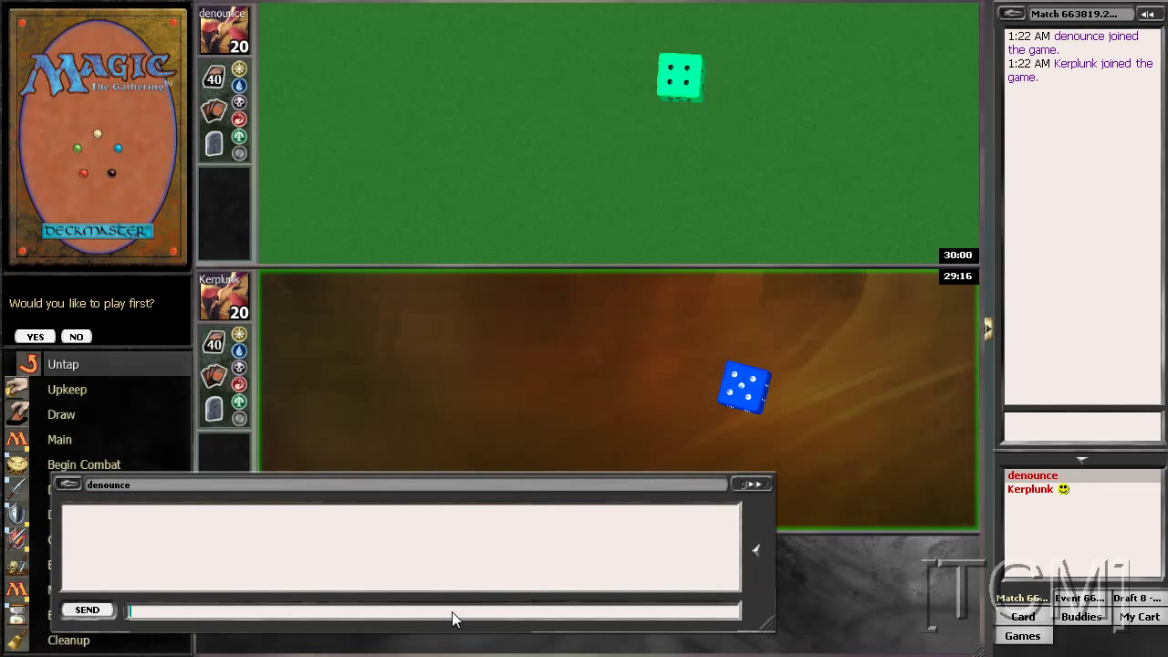
text(Hey would you)
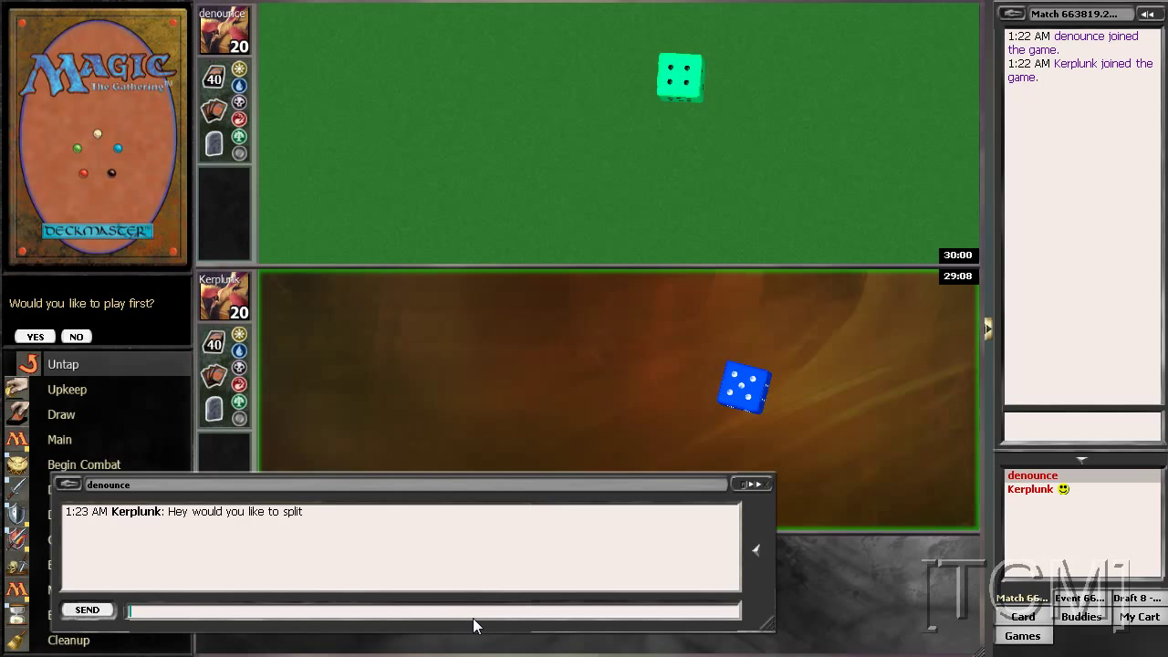
mouse_move(478, 620)
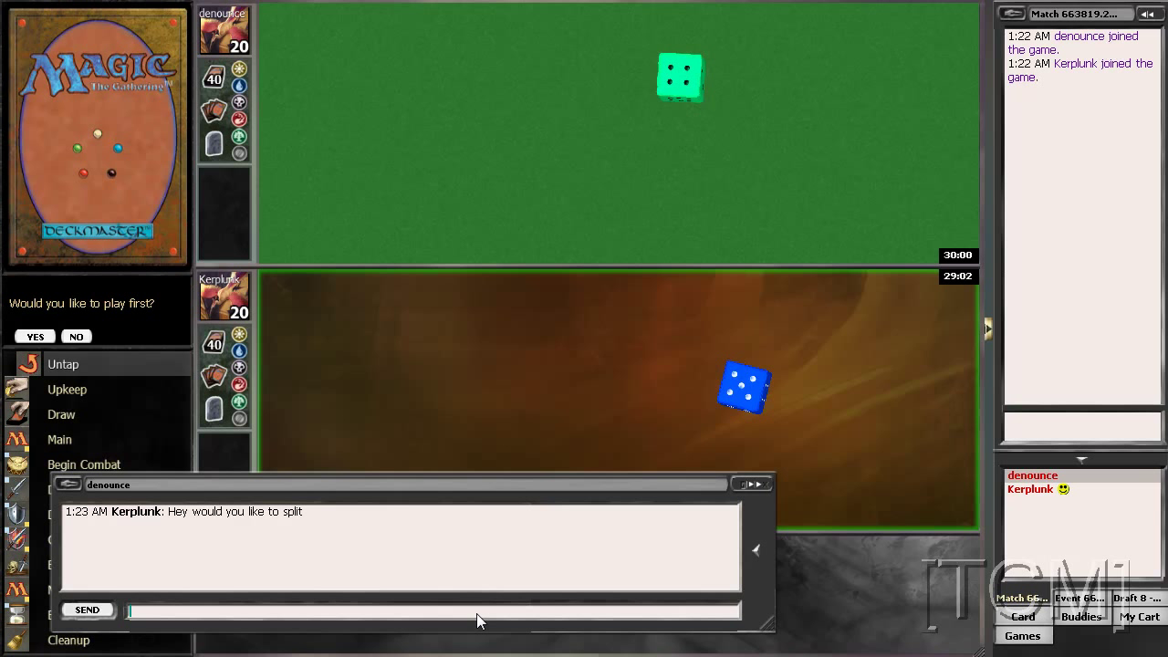
mouse_move(493, 613)
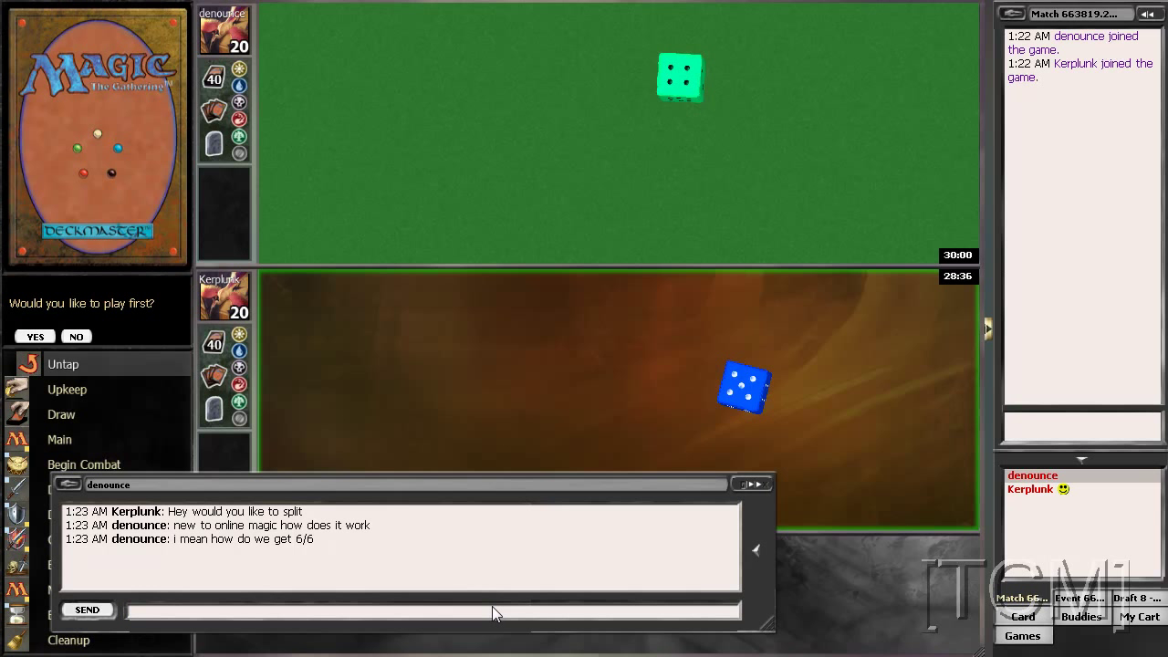
- Send the offer 'I trade you 2 boosters and you concede the match'
text(I trade yo)
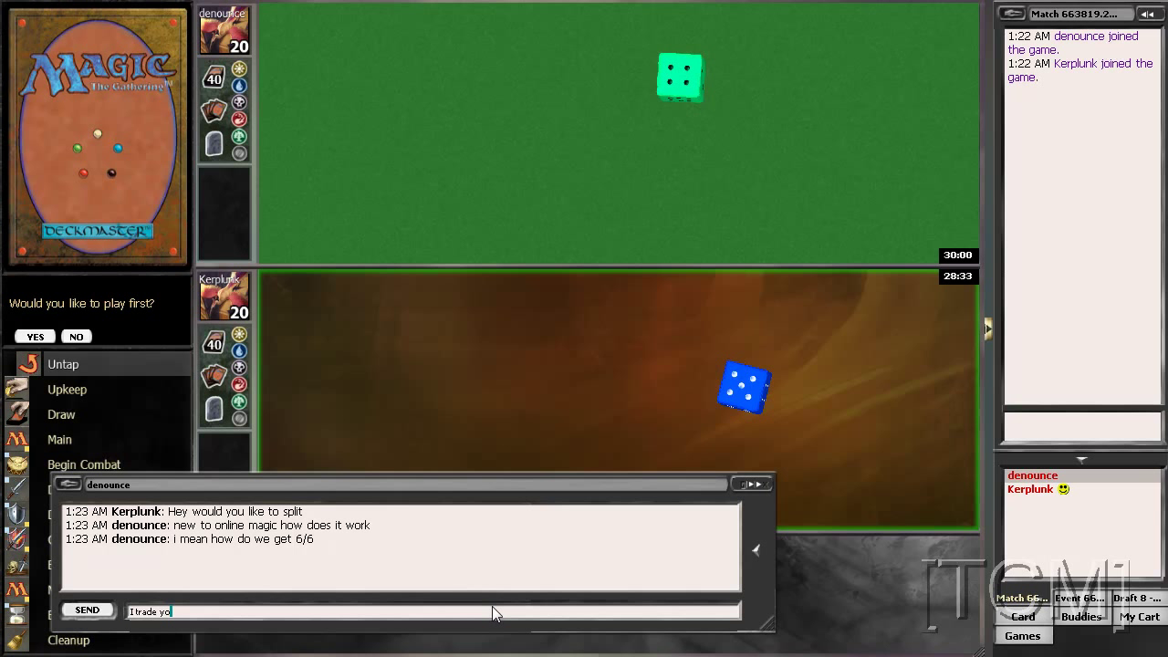
text(u)
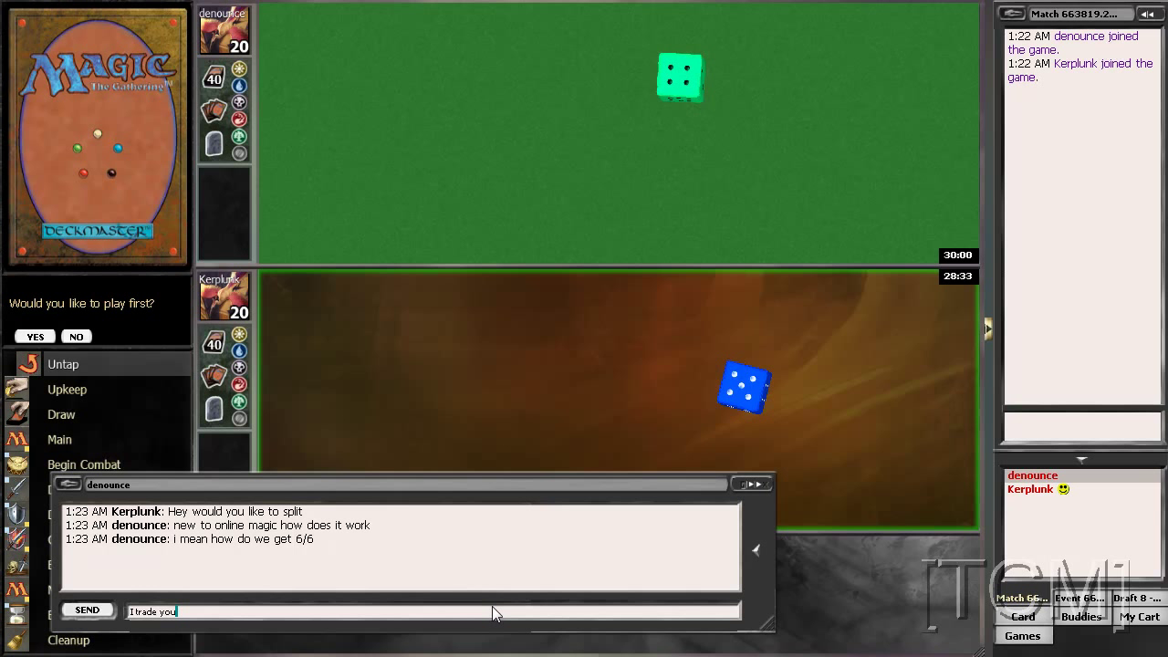
mouse_move(493, 619)
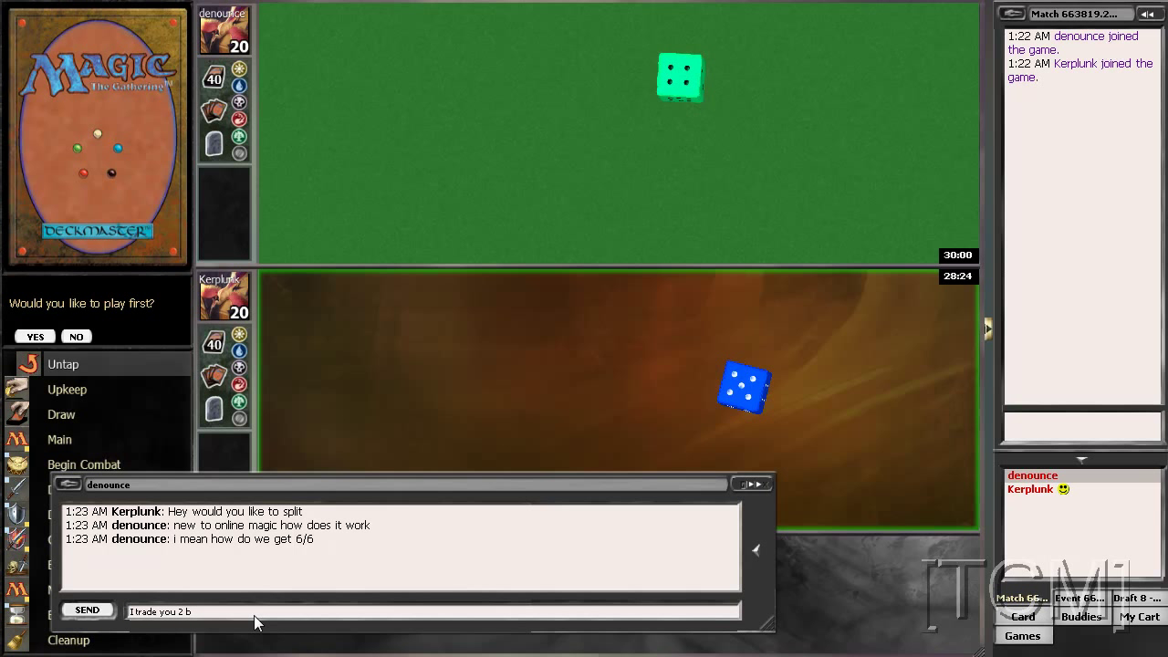
mouse_move(256, 619)
text(oosters and you conced)
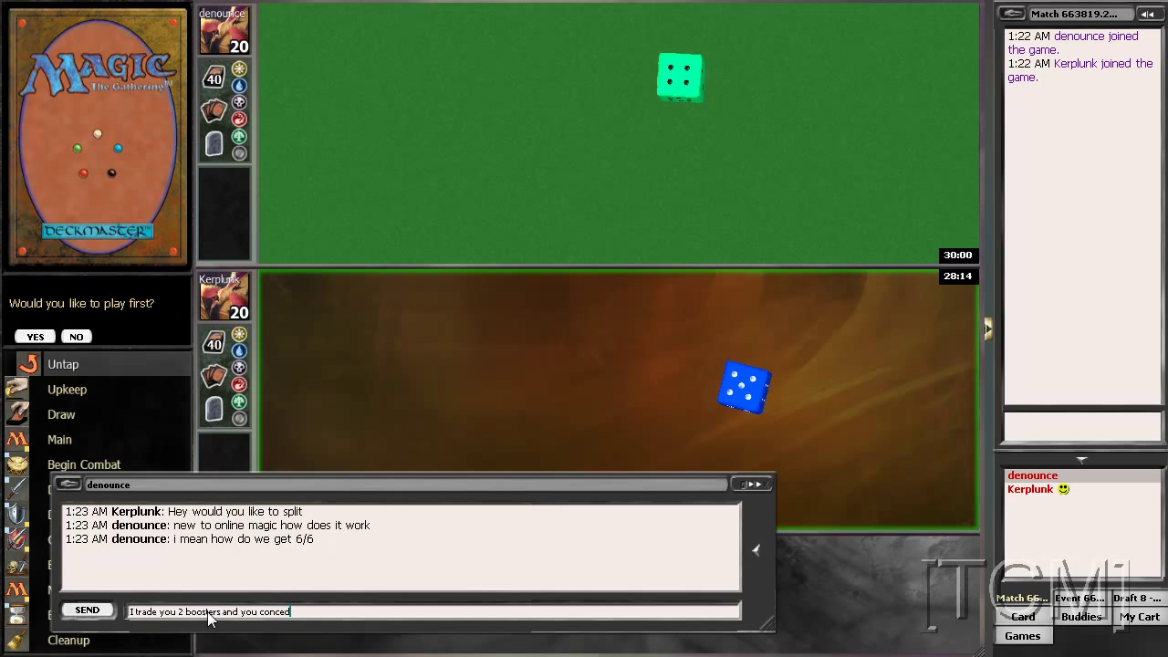
click(88, 609)
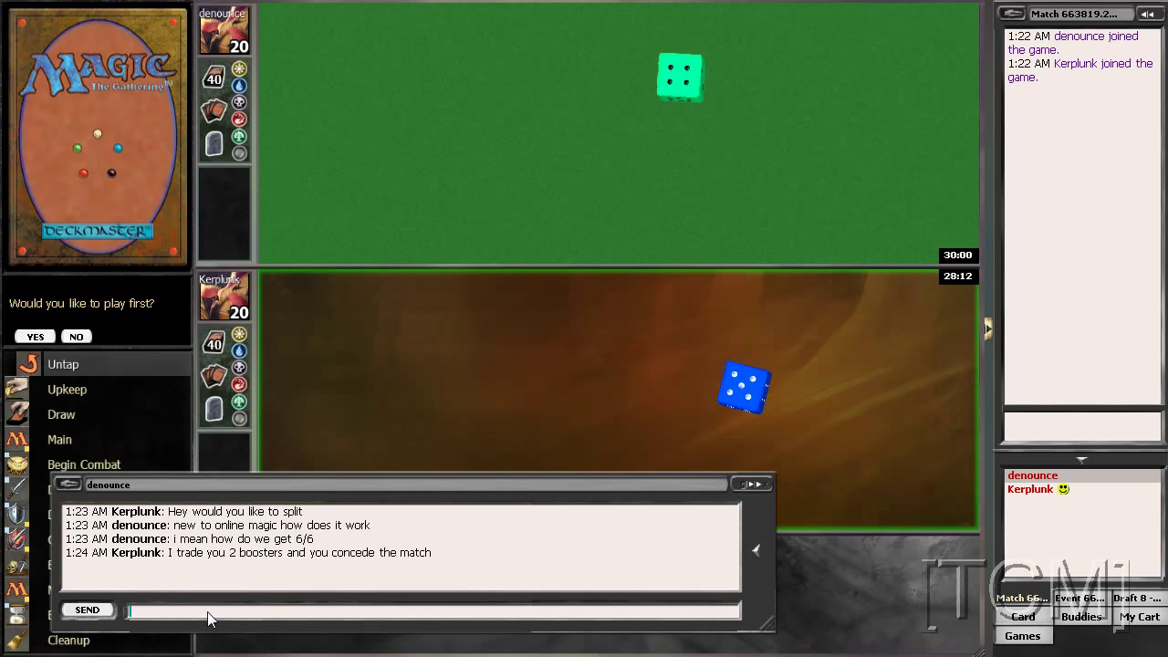
mouse_move(288, 608)
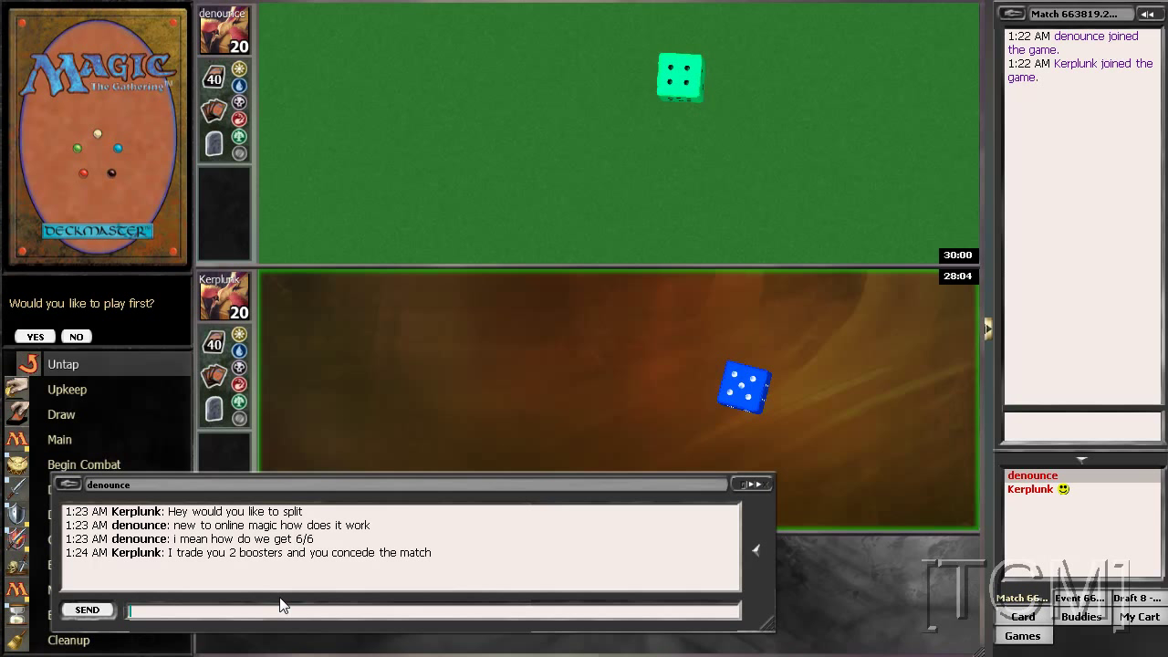
mouse_move(272, 612)
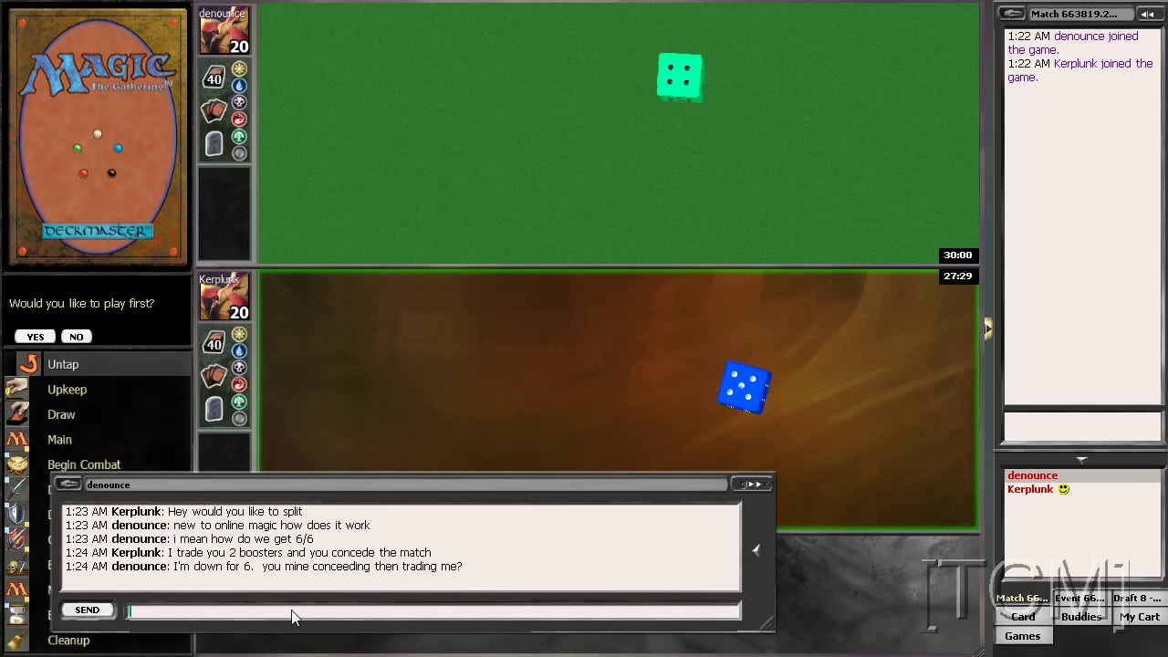
- Reply 'you get packs before any conceding' in the private chat
text(you get pa)
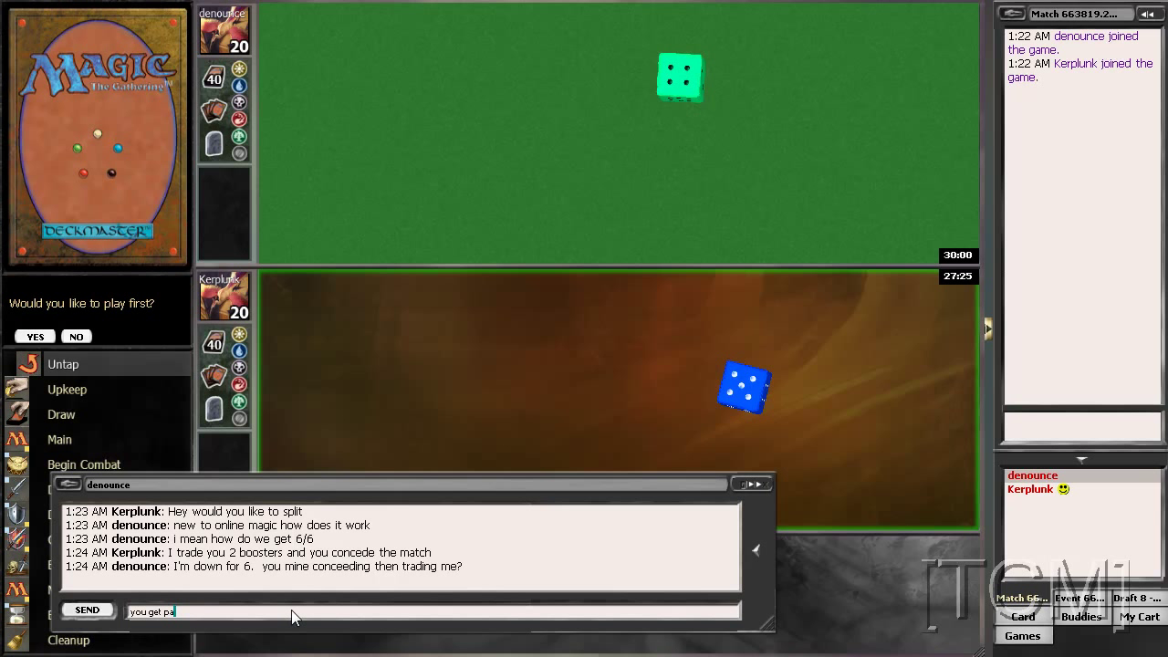
text(cks)
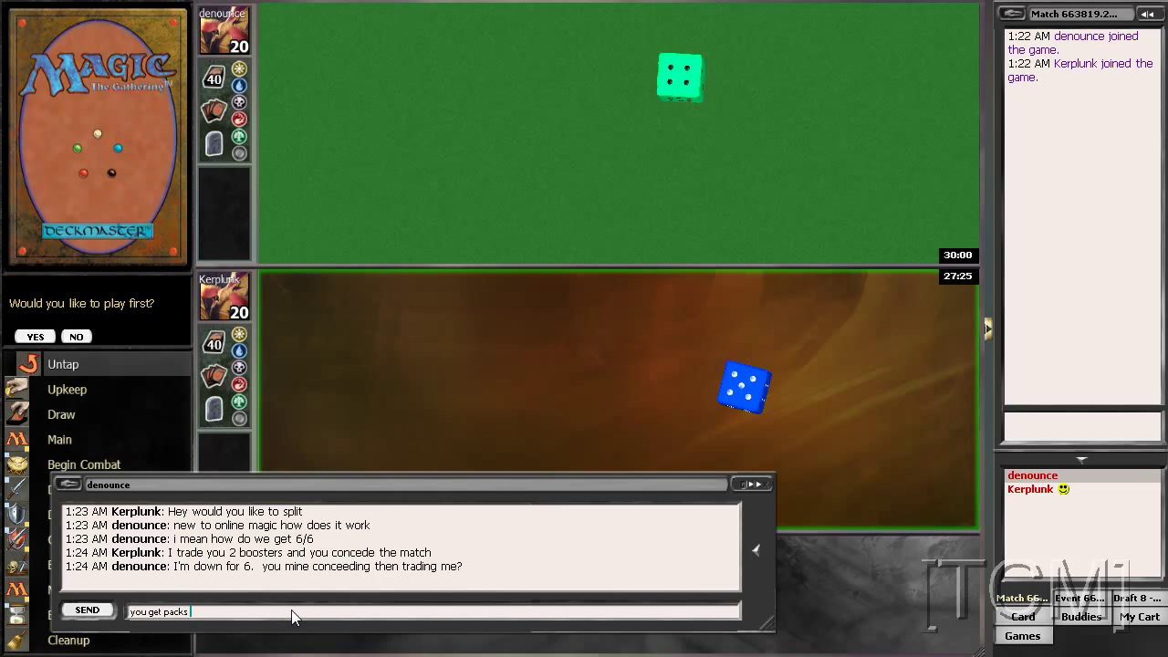
text(before any con)
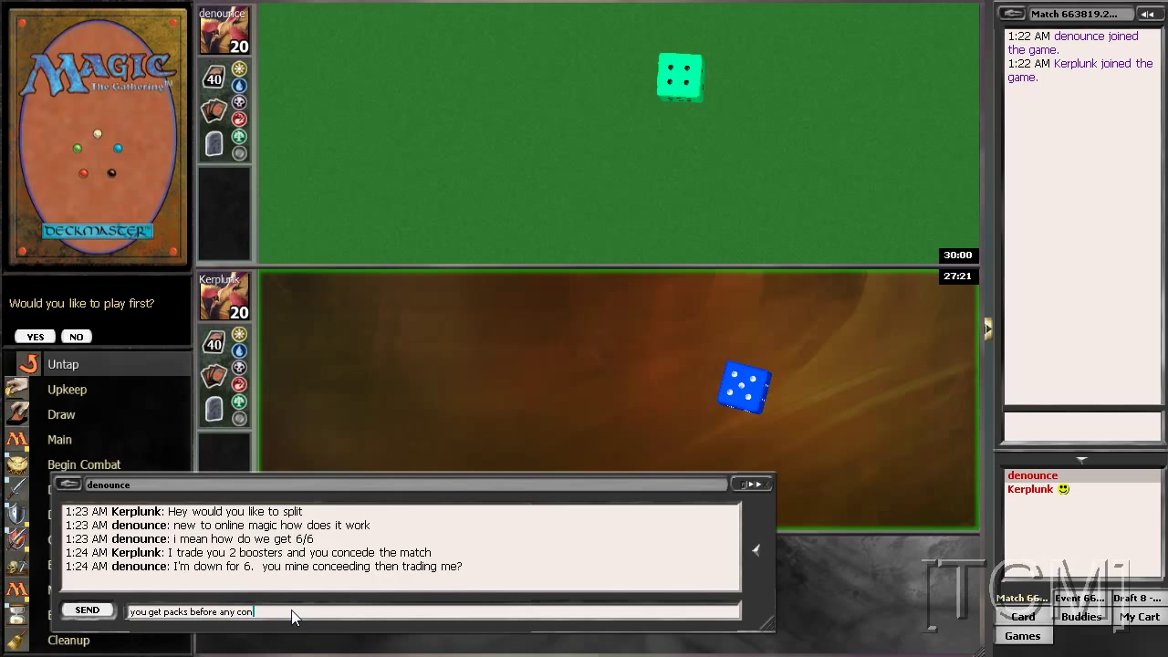
text(ceding)
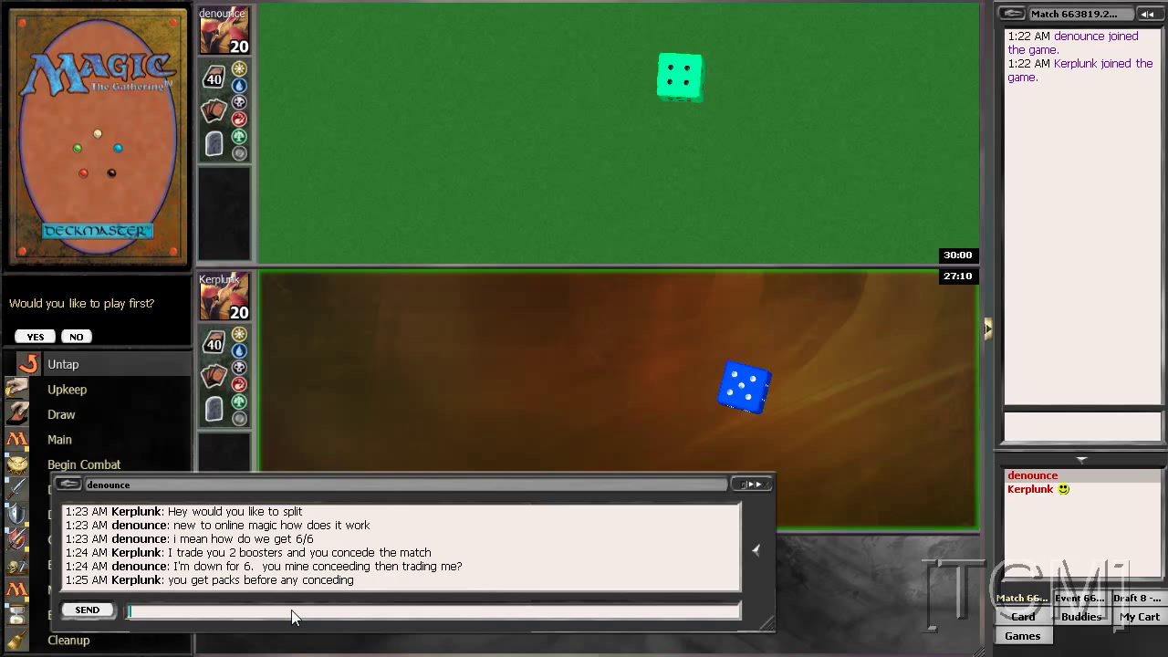
- Send the alternative: if they trade 2 packs first, he concedes instead
text(or if you want win you can)
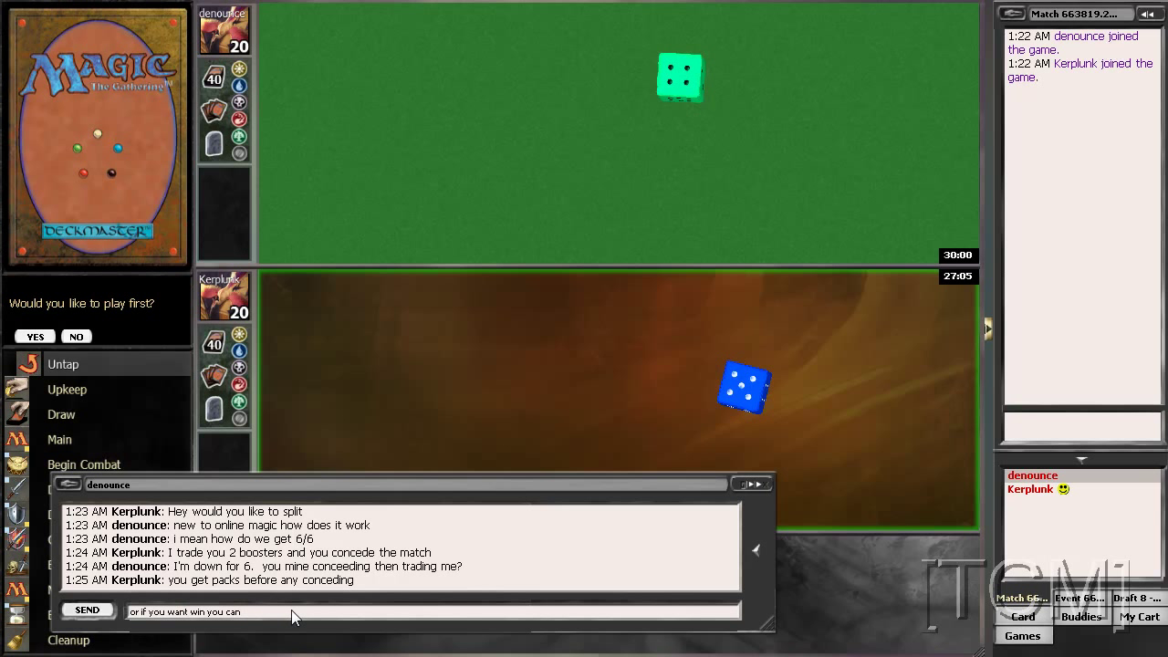
text(trade 2 packs to me and I will)
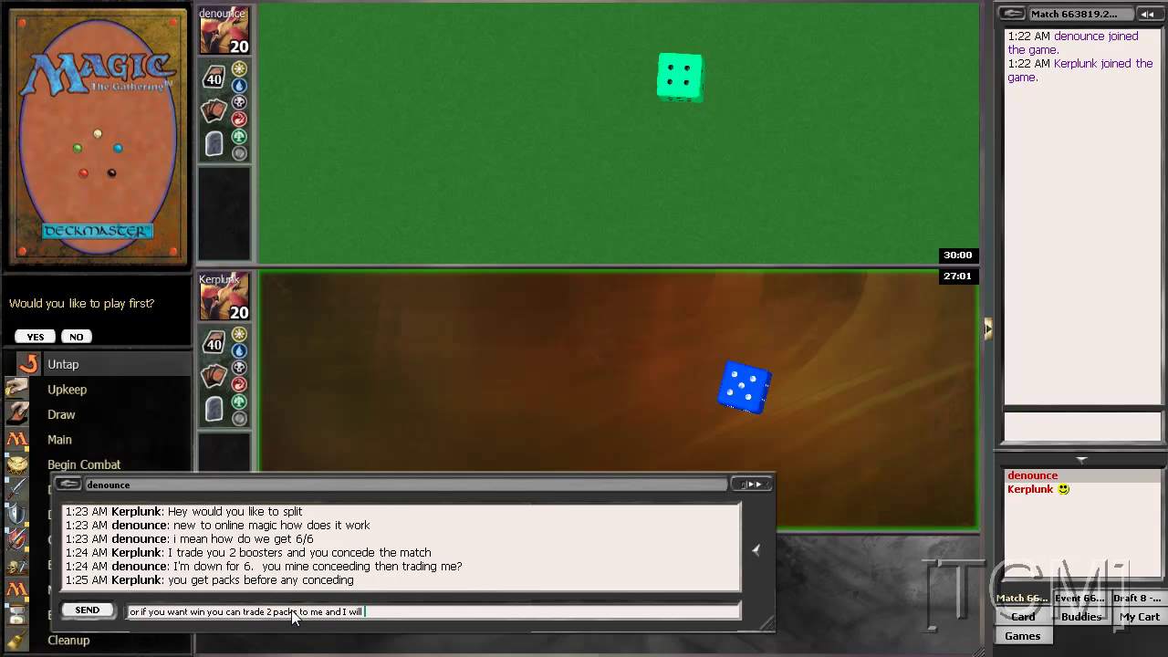
click(87, 609)
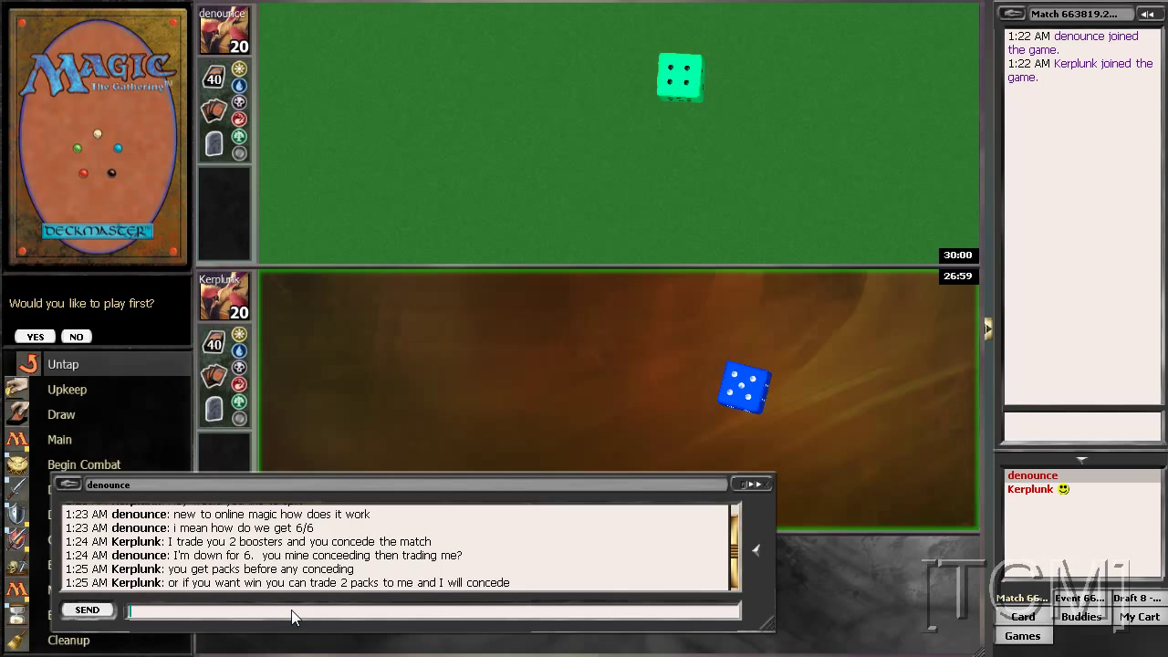